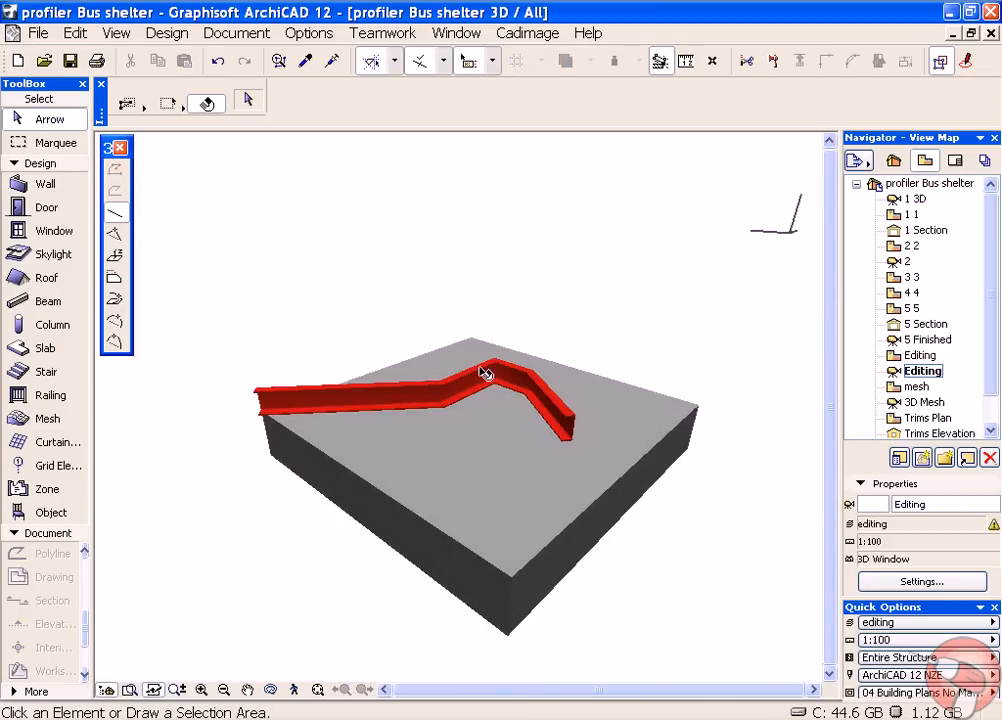
Orbit around the red cranked beam on the slab and select it
drag(485, 375, 154, 467)
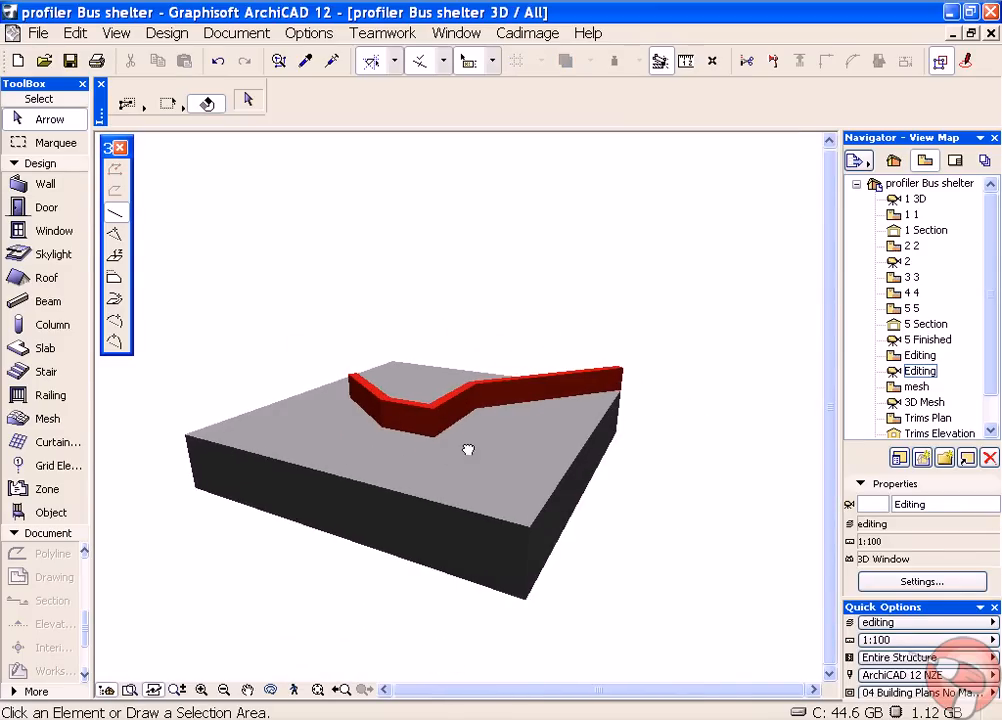
drag(468, 450, 445, 448)
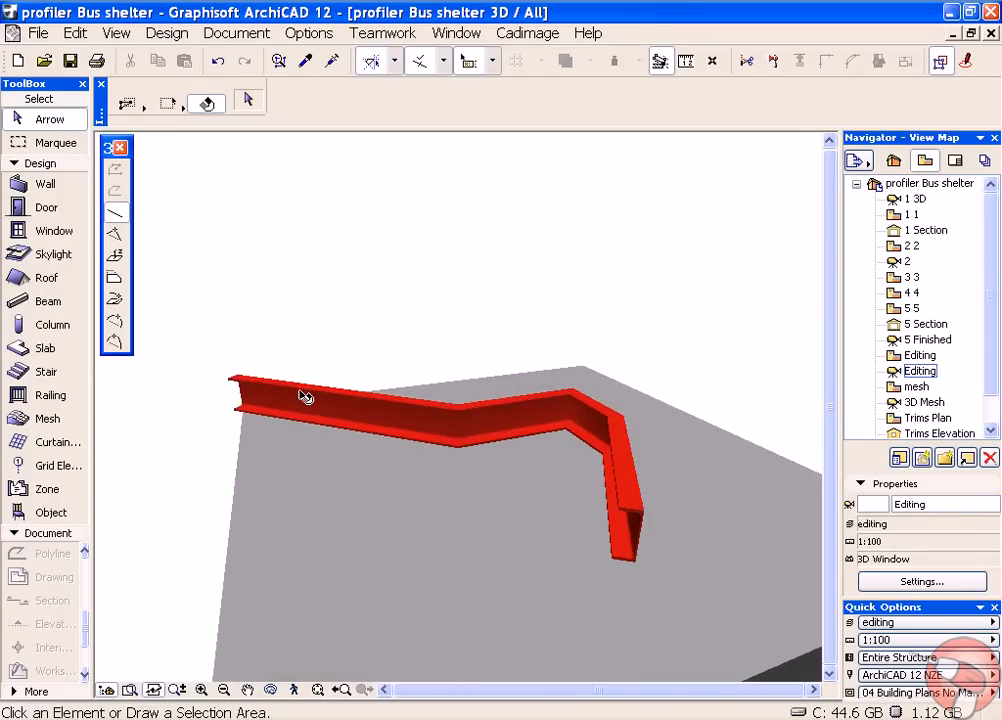
drag(305, 397, 443, 415)
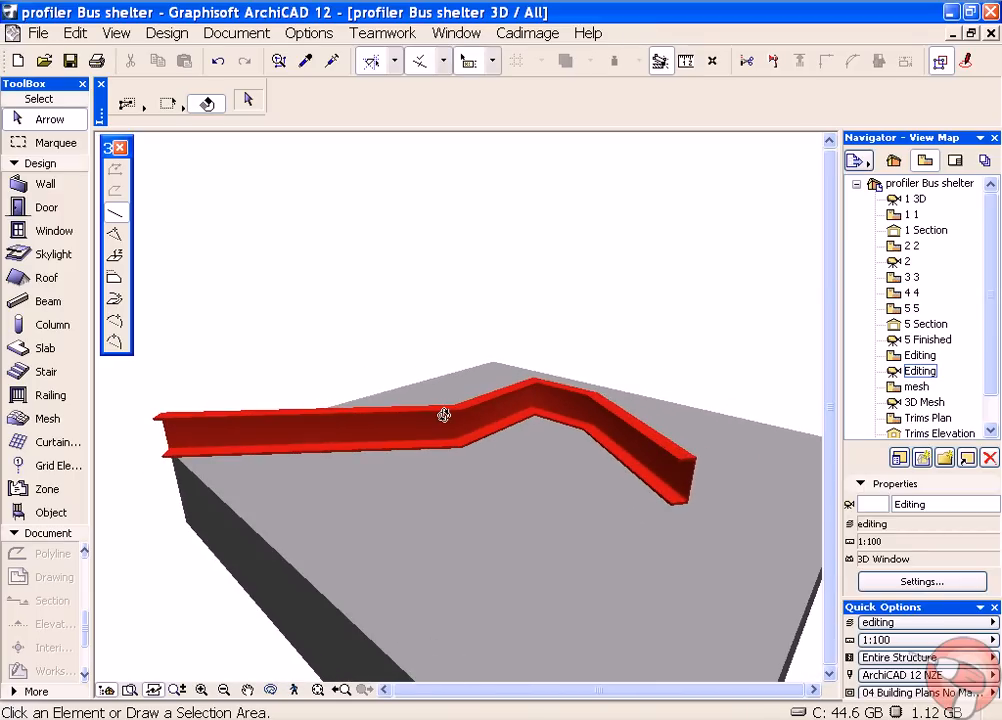
click(444, 415)
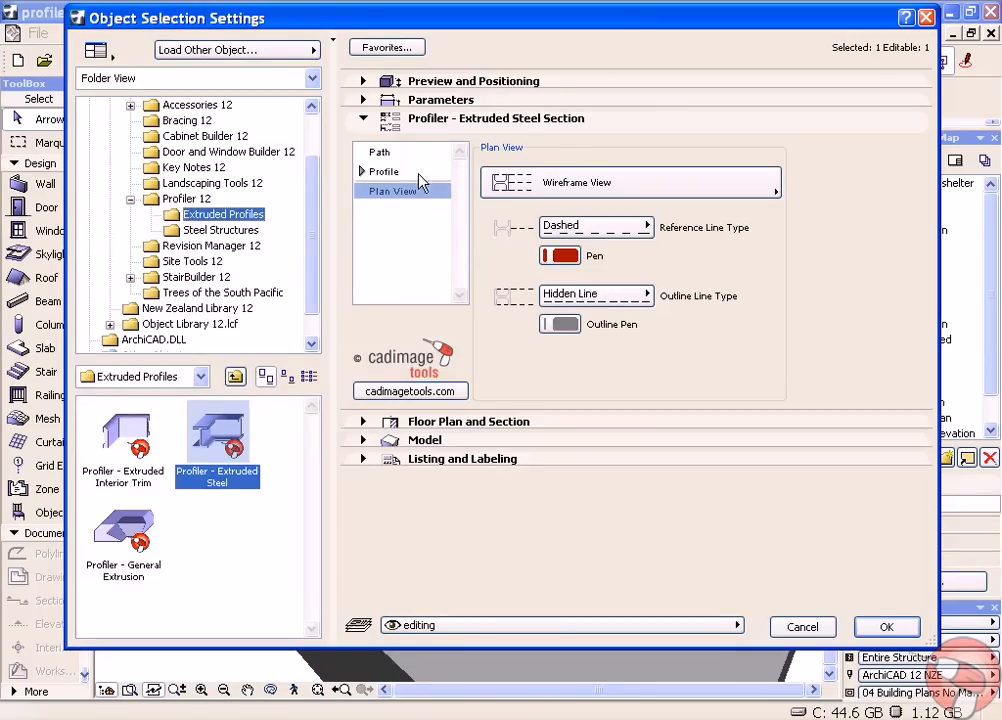
Make the profile a channel section using the 150 x 75 PFC preset
click(379, 151)
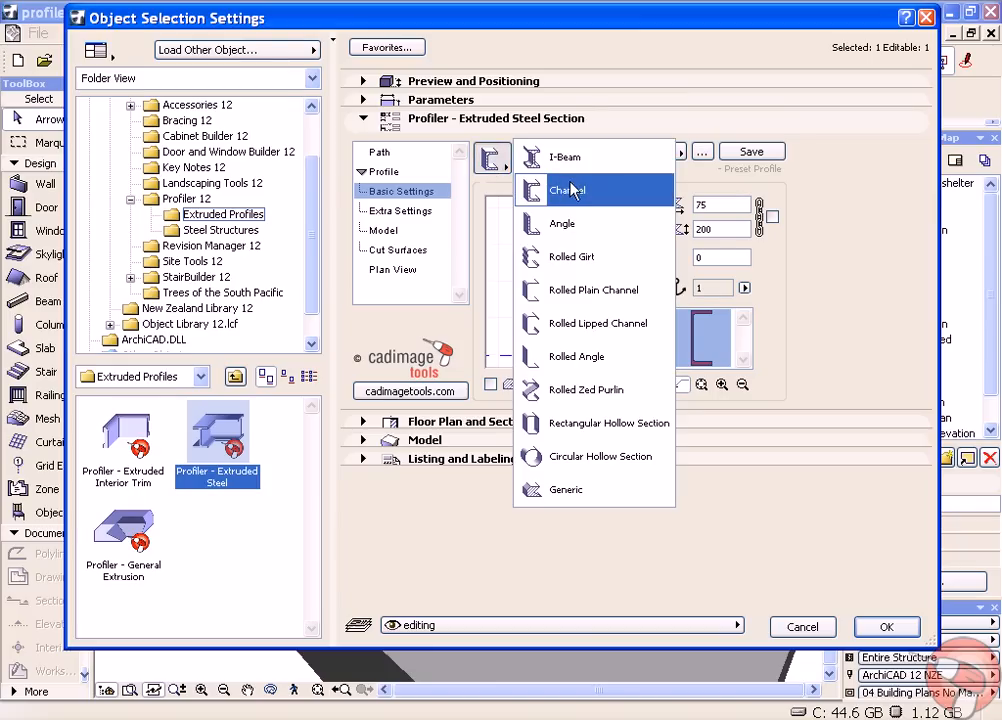
click(567, 190)
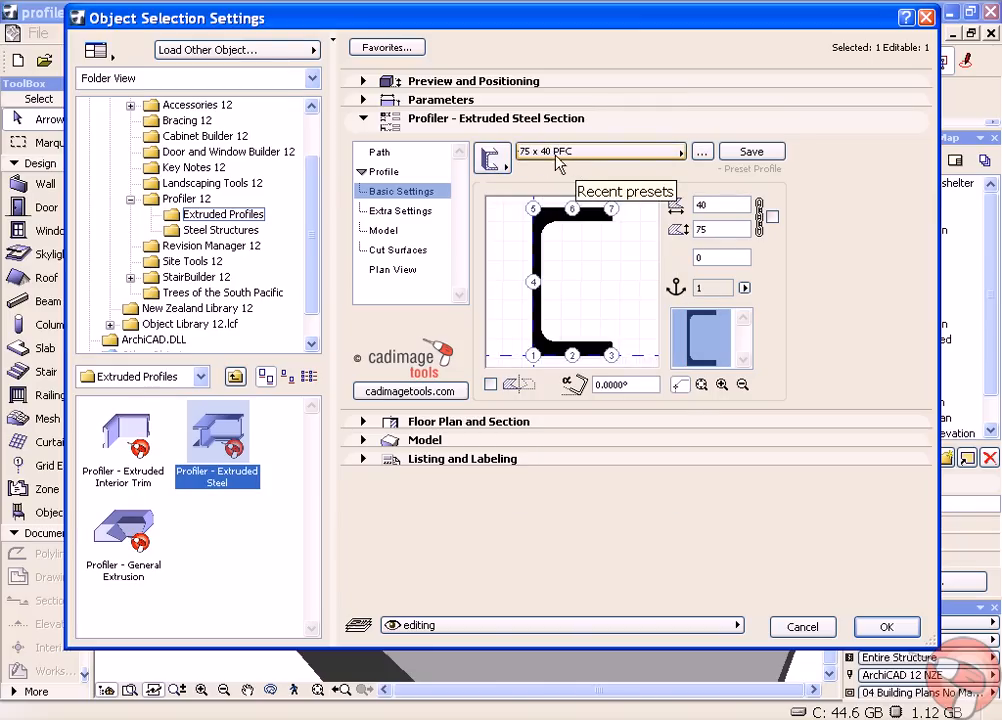
click(682, 151)
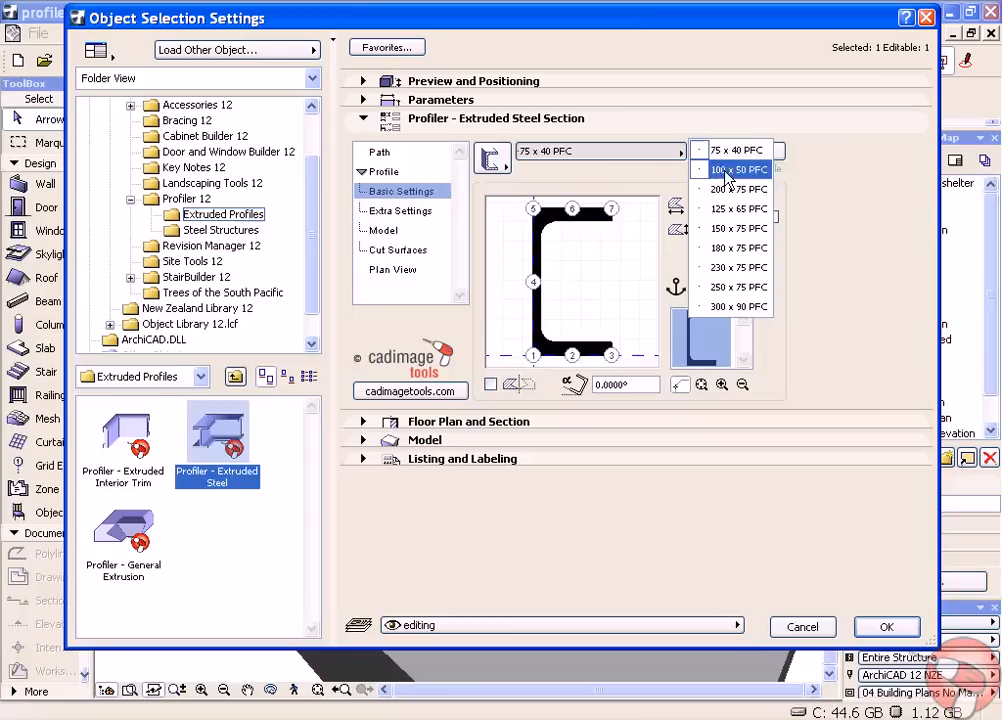
click(738, 228)
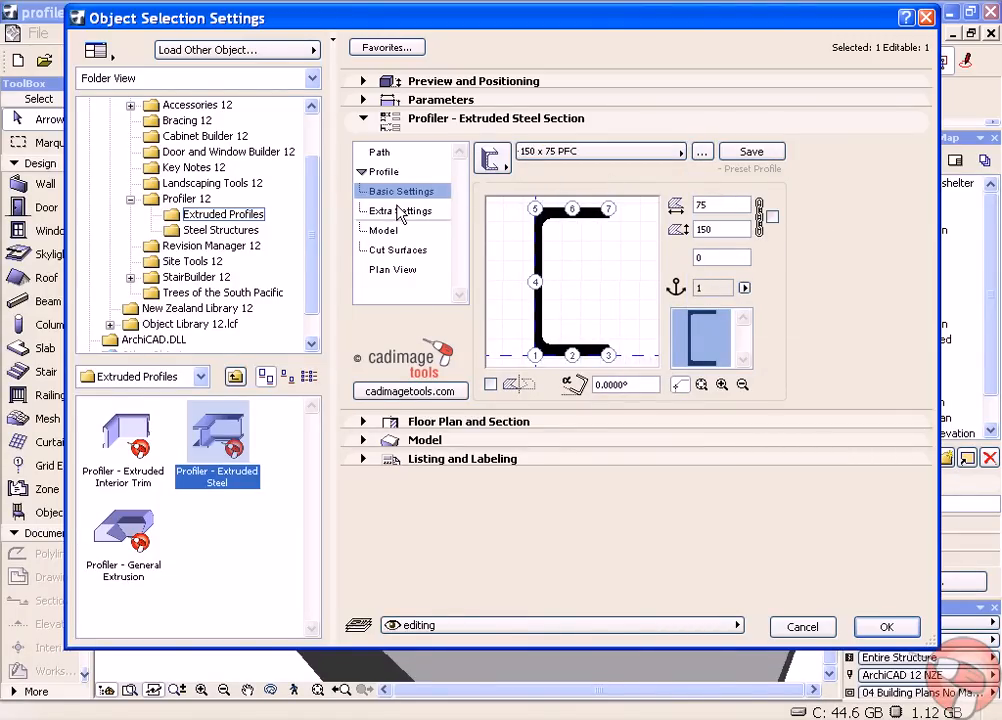
mouse_move(402, 237)
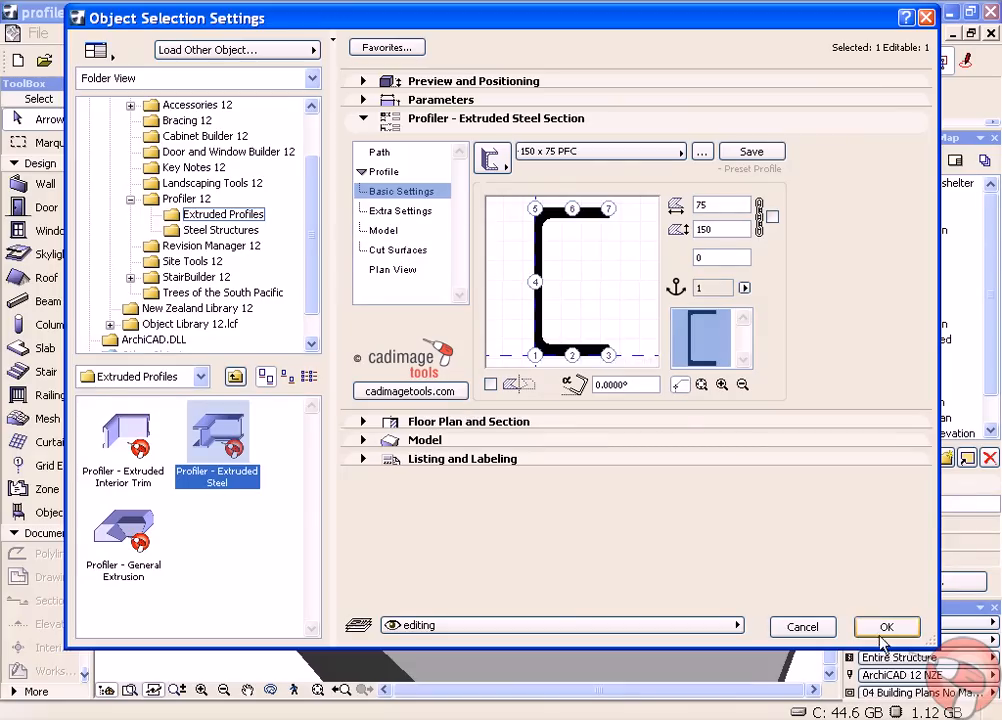
Confirm the 150 x 75 PFC channel settings with OK
click(886, 626)
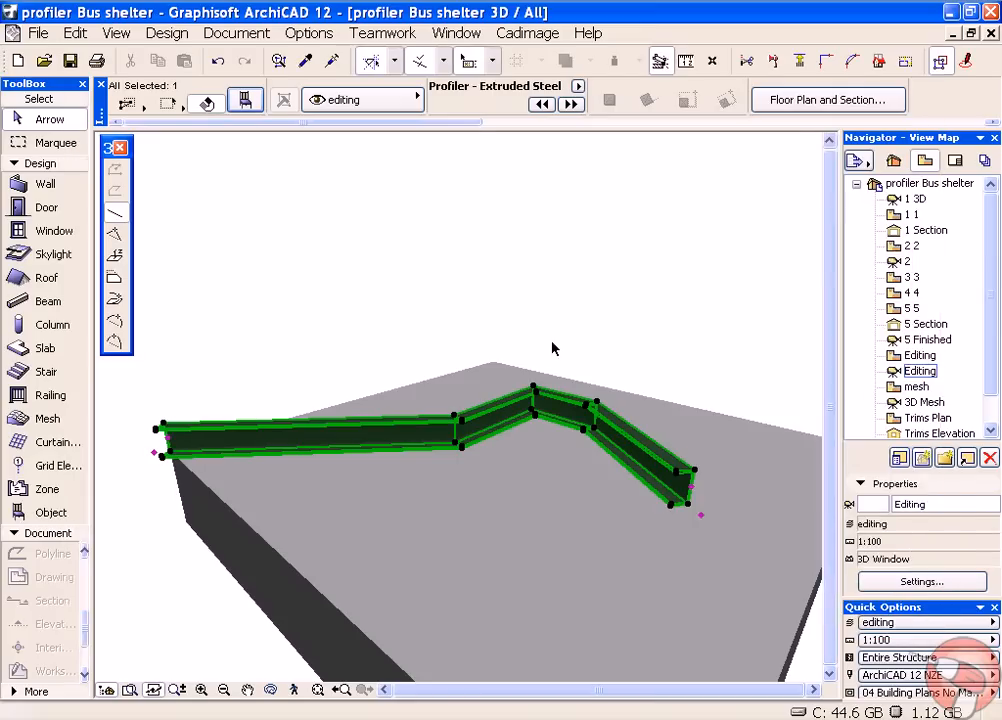
mouse_move(637, 344)
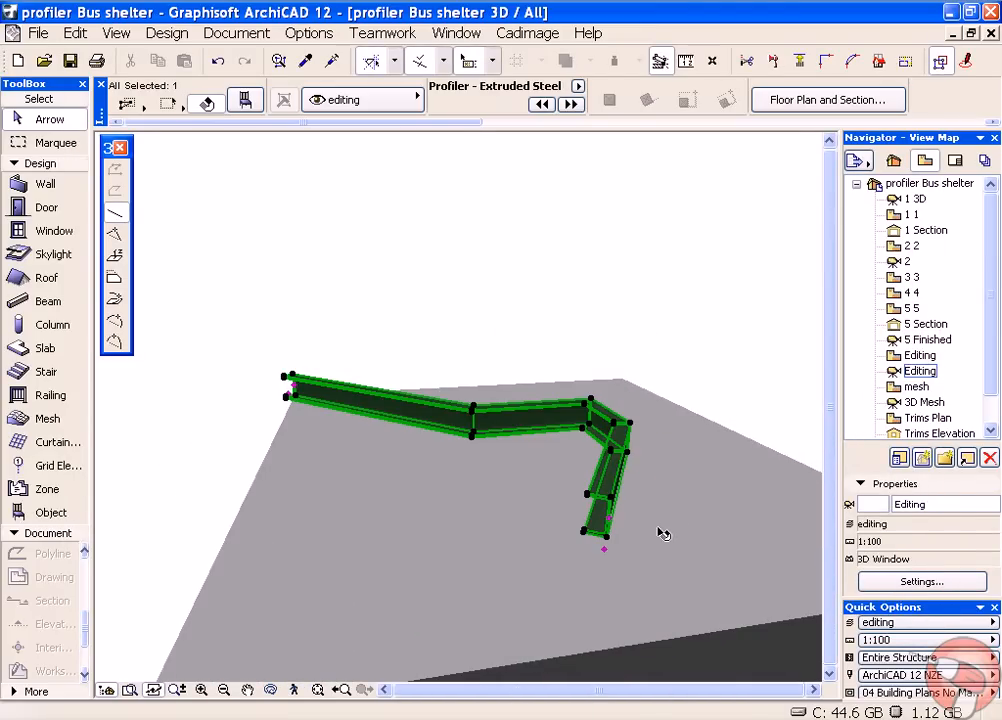
mouse_move(580, 355)
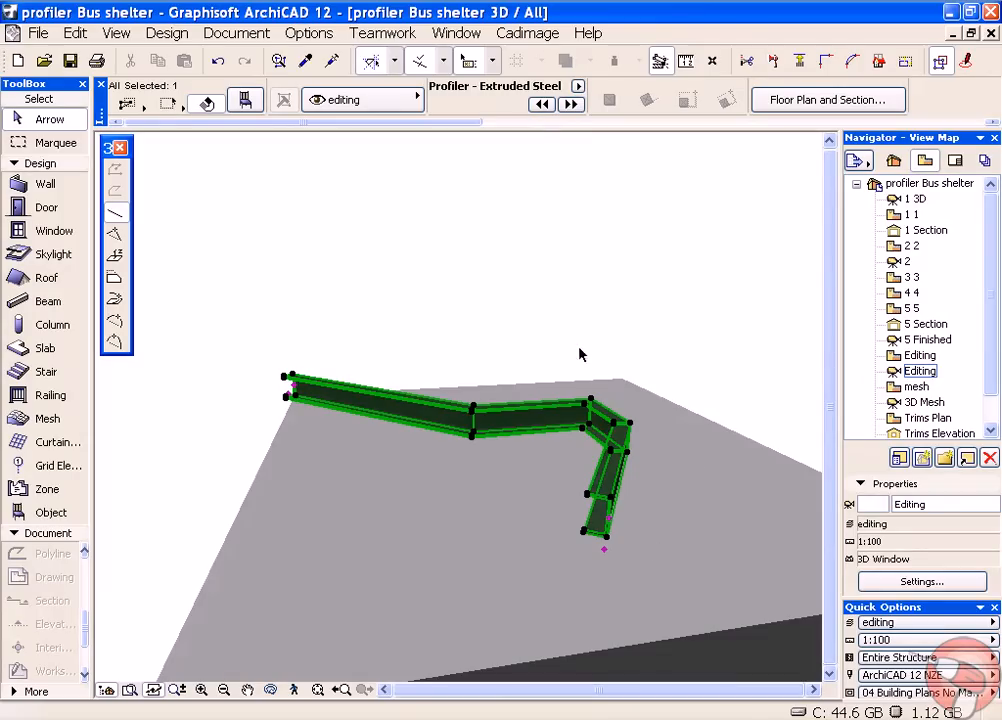
click(527, 33)
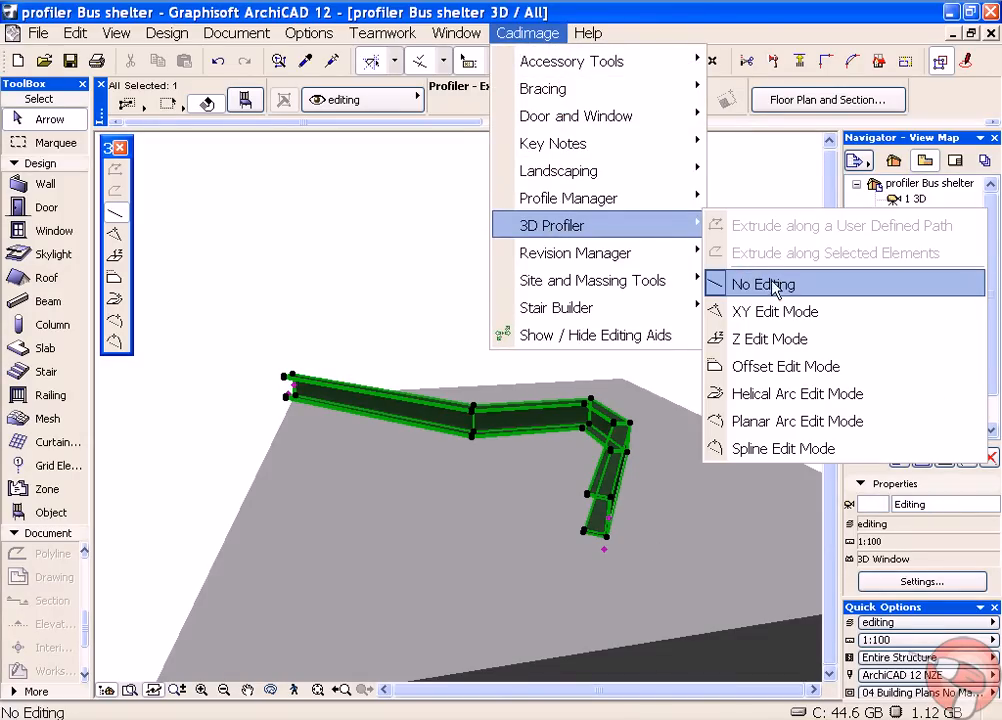
mouse_move(775, 311)
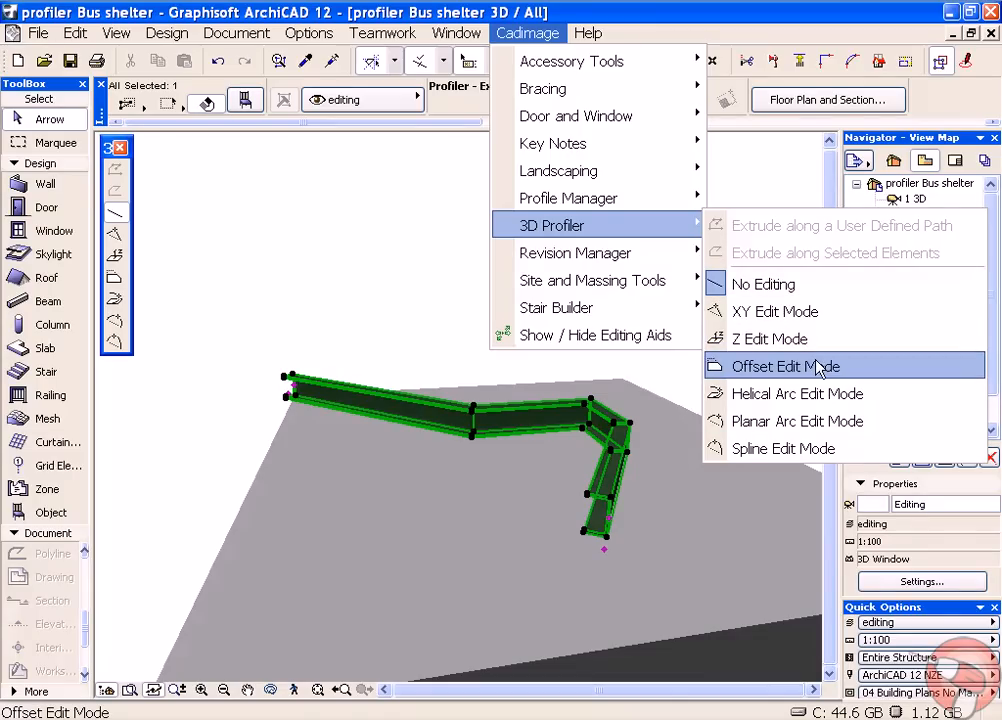
mouse_move(798, 393)
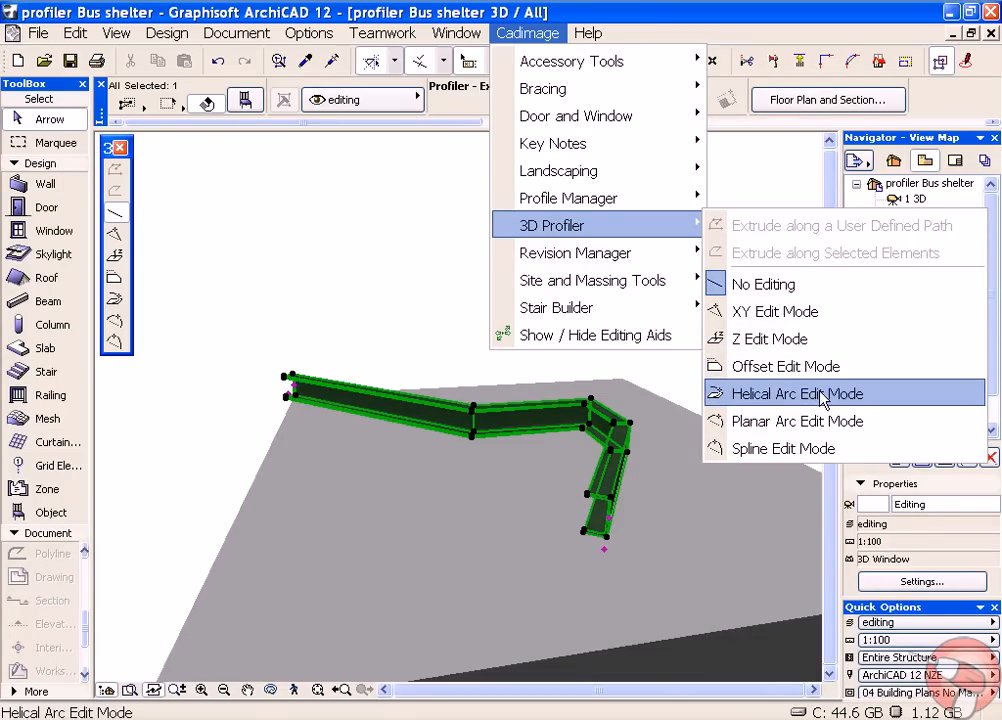
mouse_move(824, 421)
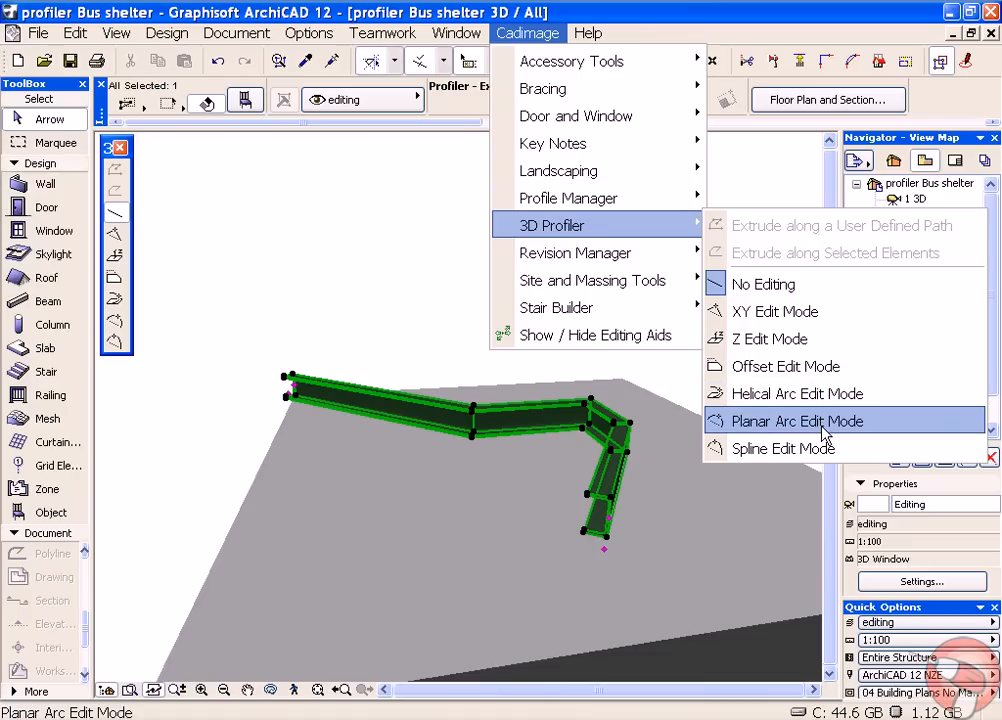
mouse_move(820, 448)
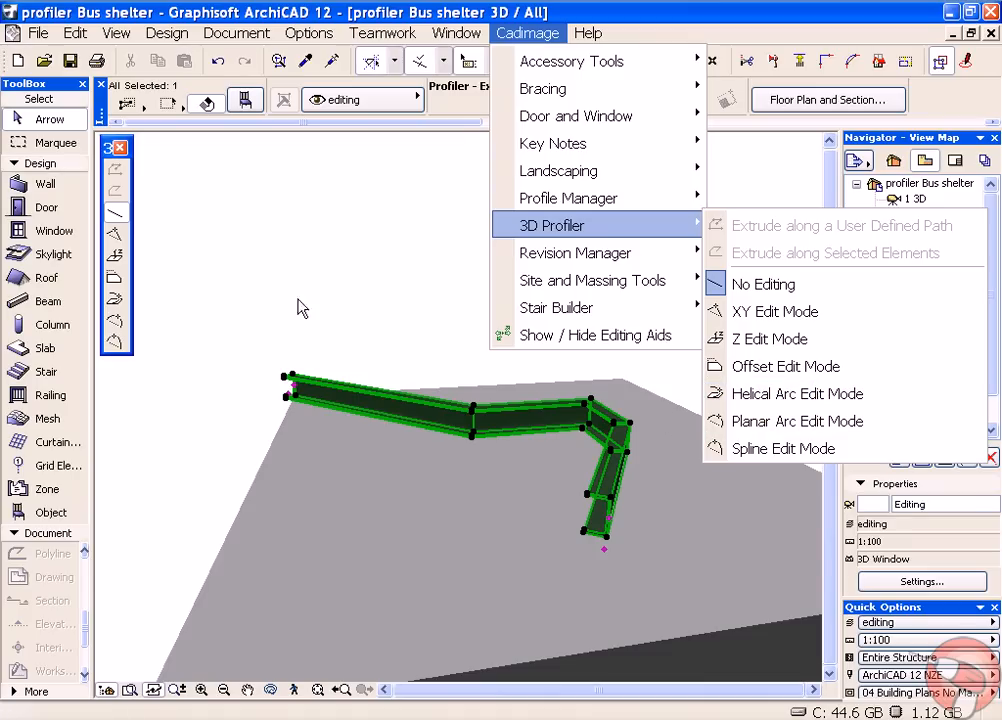
mouse_move(120, 350)
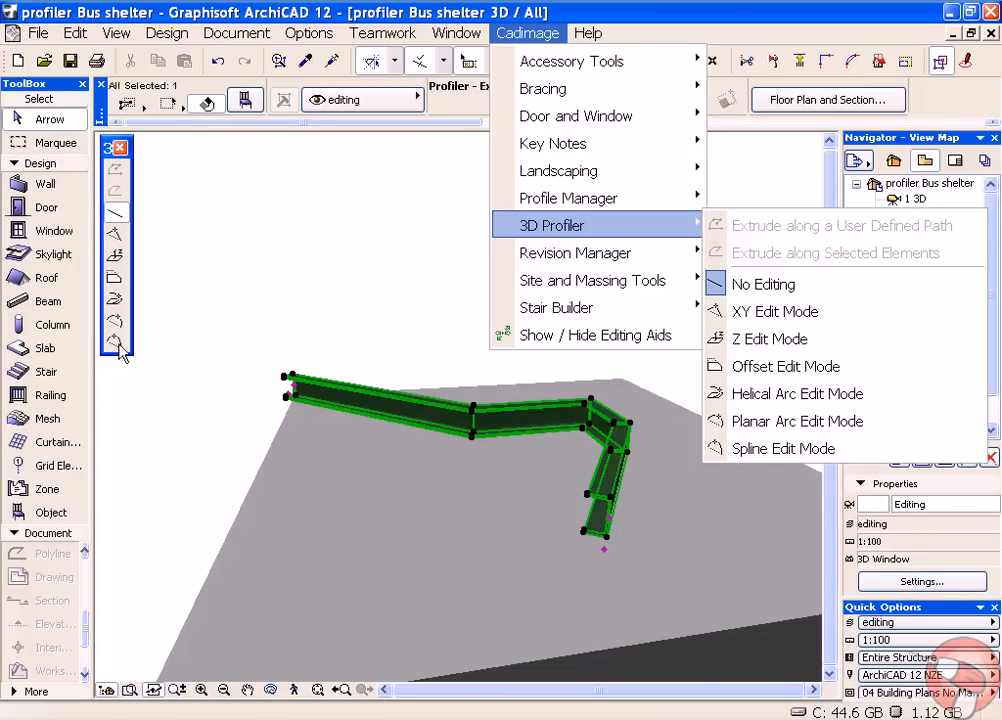
mouse_move(199, 318)
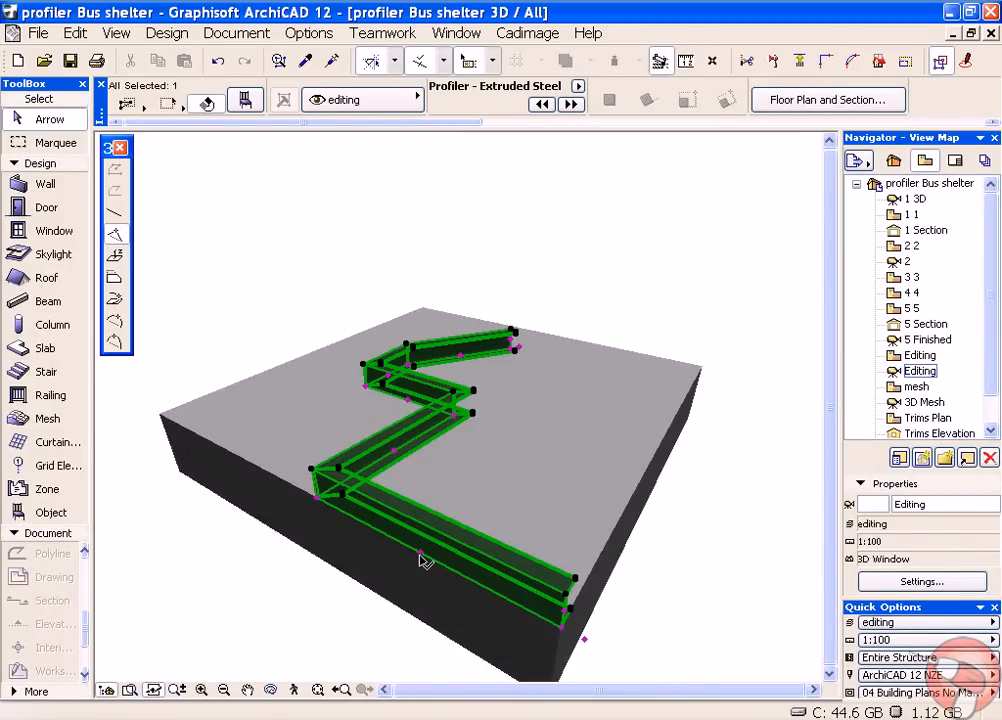
Select the steel channel and show its path nodes for zigzag editing
click(425, 558)
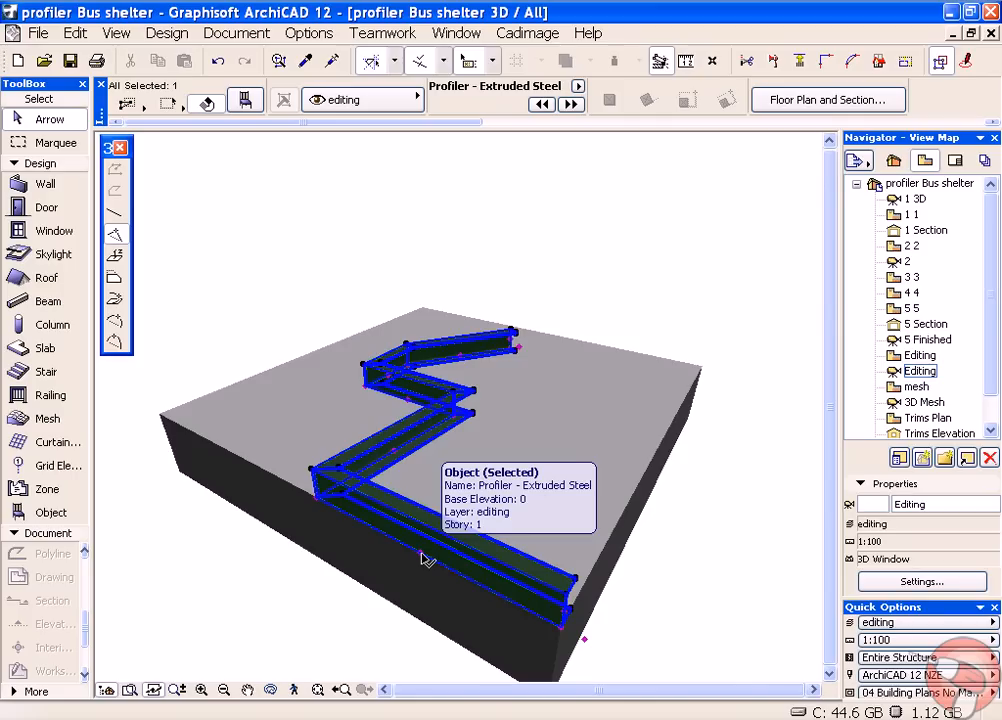
click(445, 540)
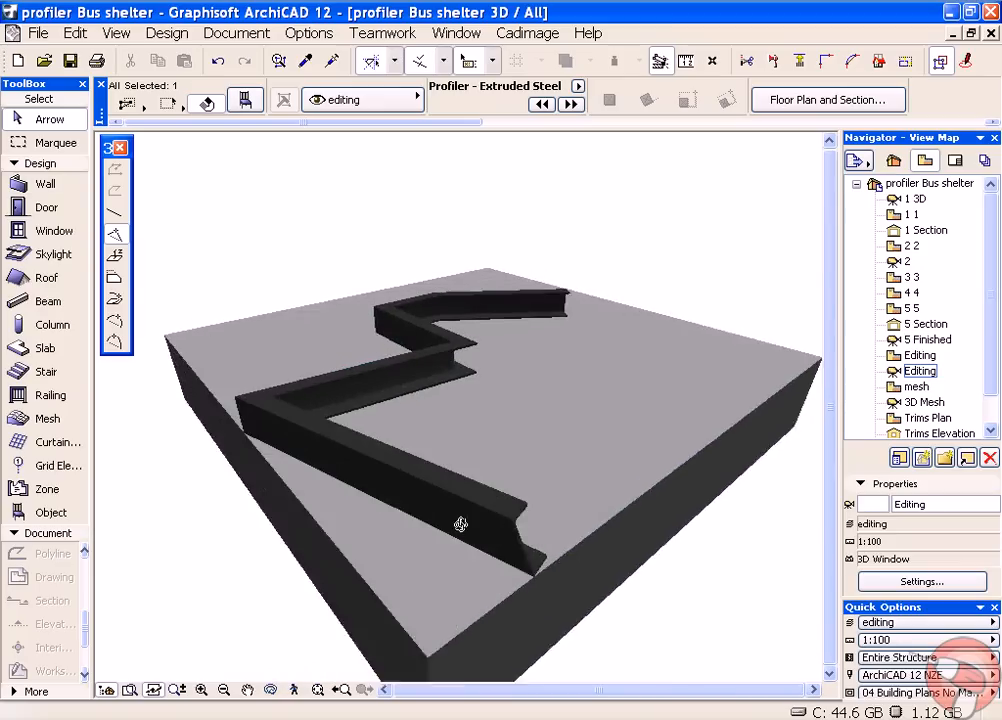
click(461, 522)
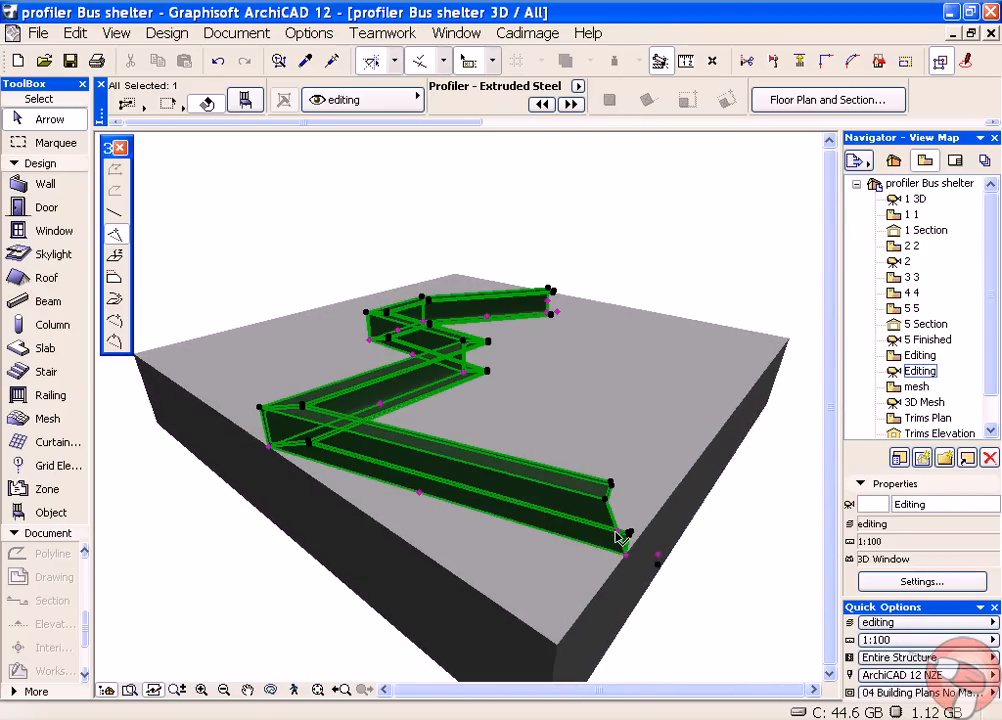
mouse_move(115, 260)
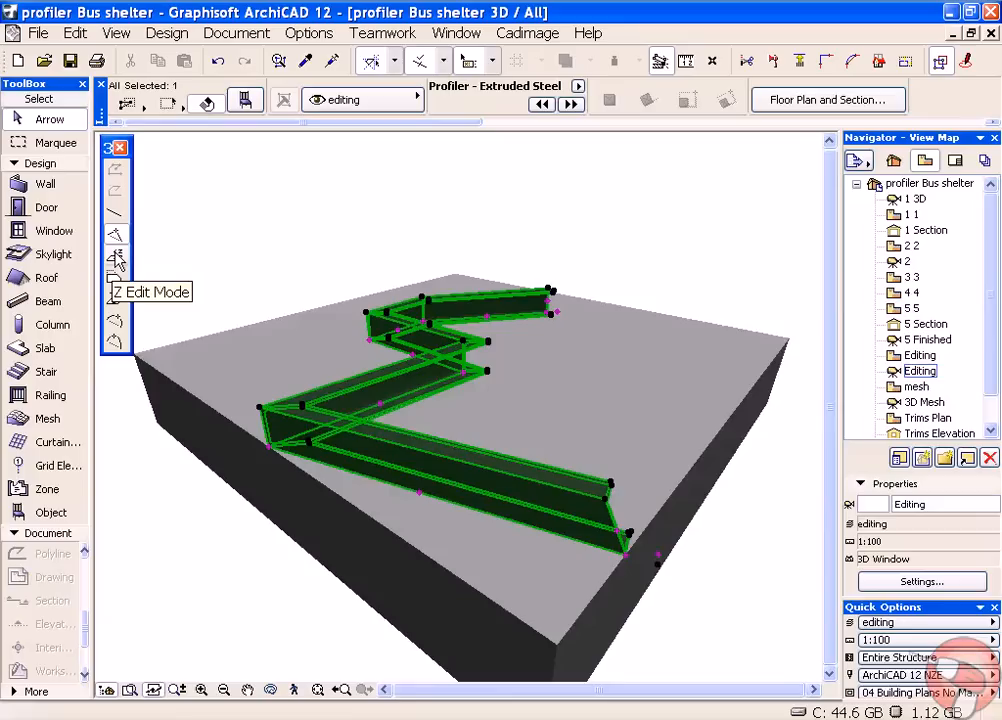
mouse_move(303, 449)
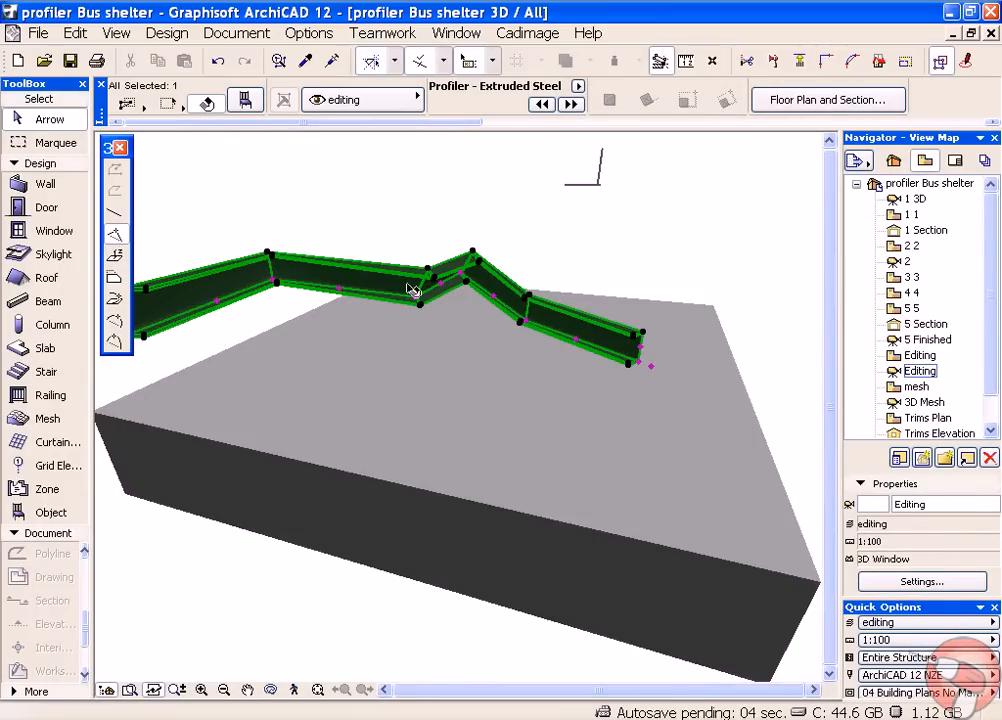
mouse_move(419, 303)
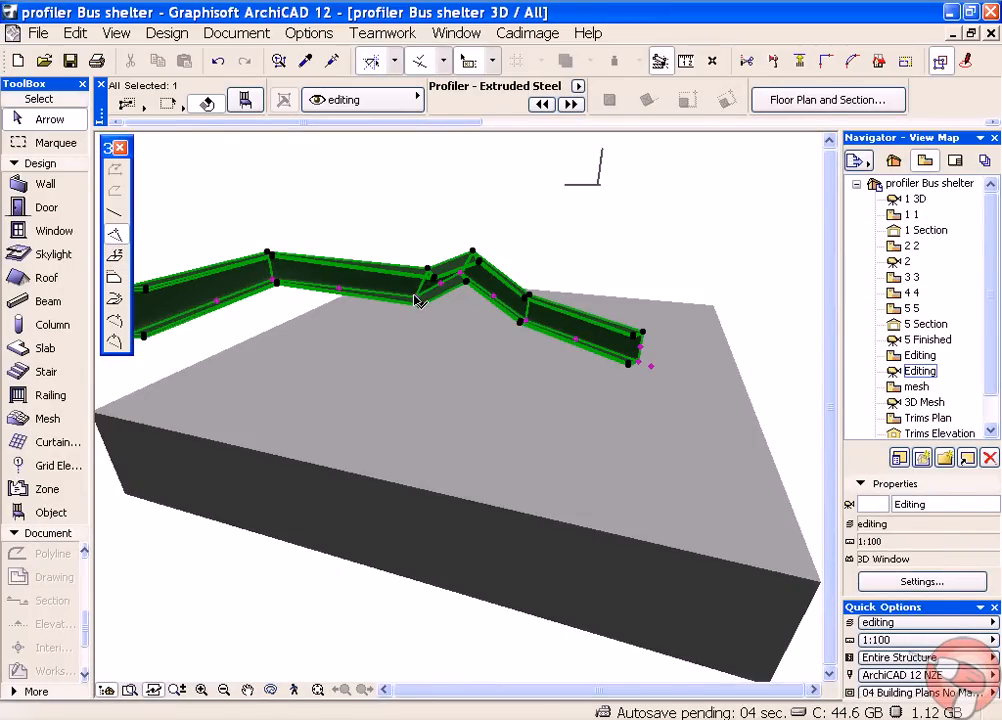
Raise channel path vertices above the slab in Z Edit Mode
click(342, 290)
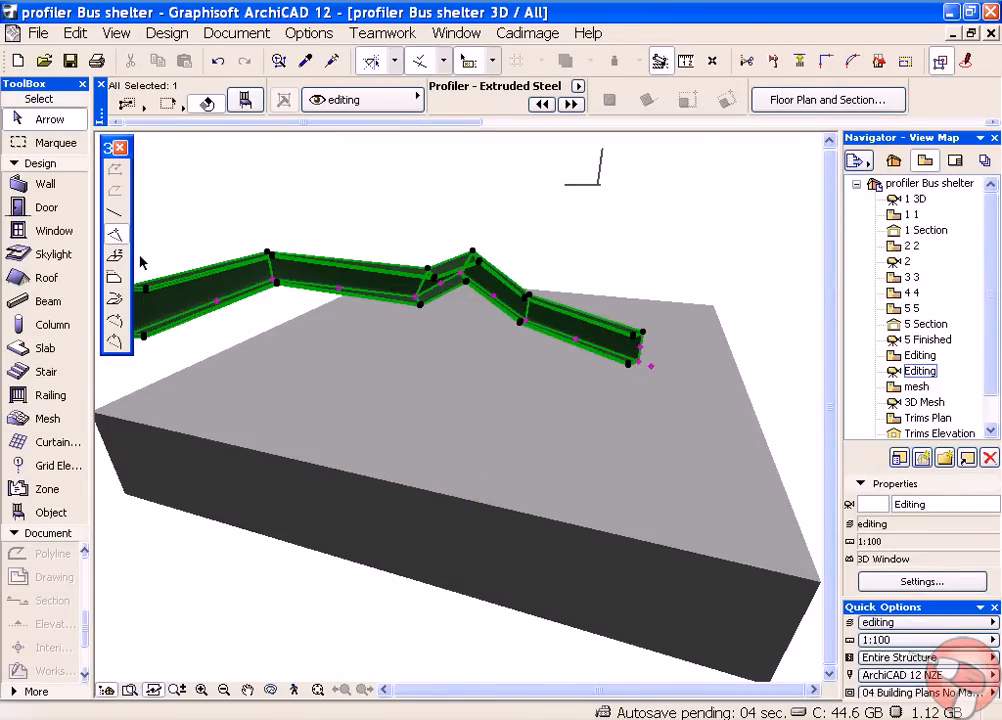
mouse_move(255, 298)
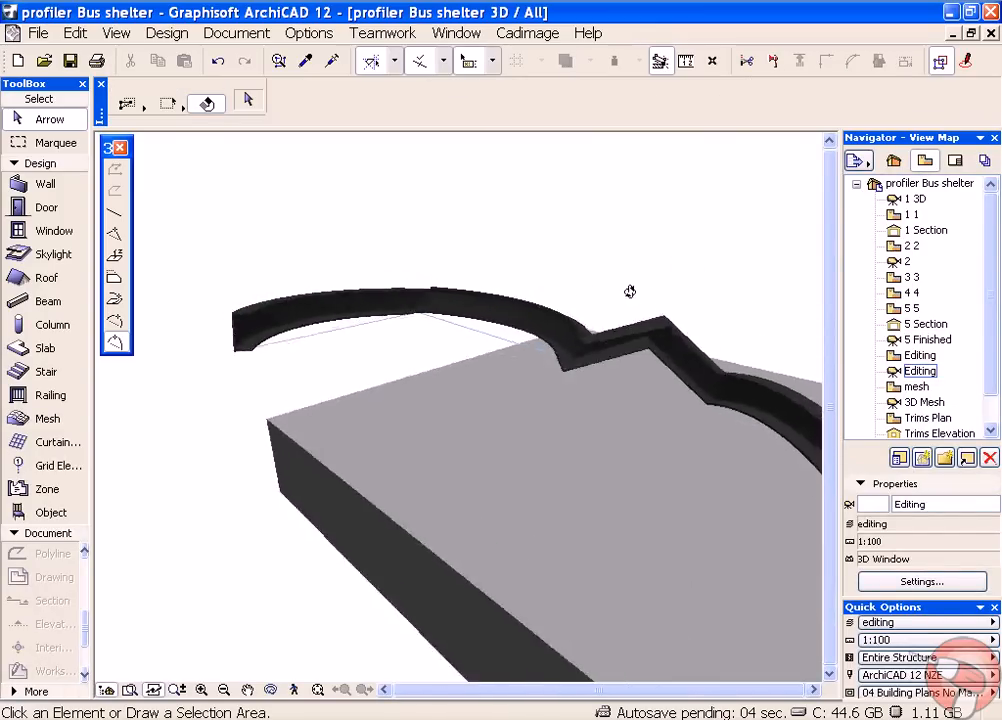
drag(630, 291, 505, 335)
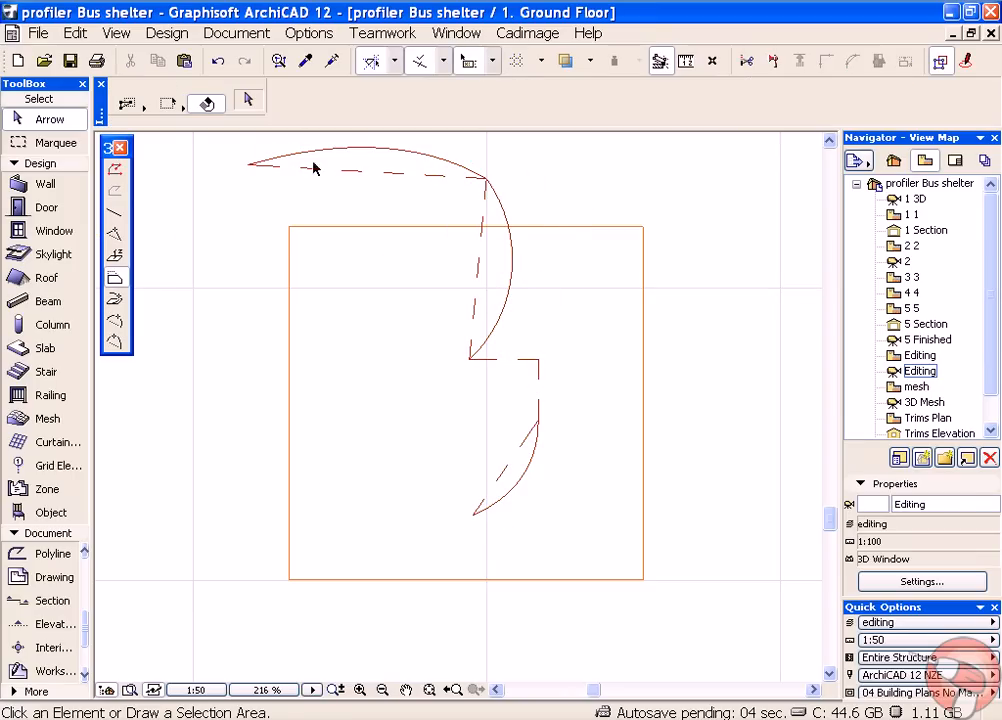
mouse_move(115, 168)
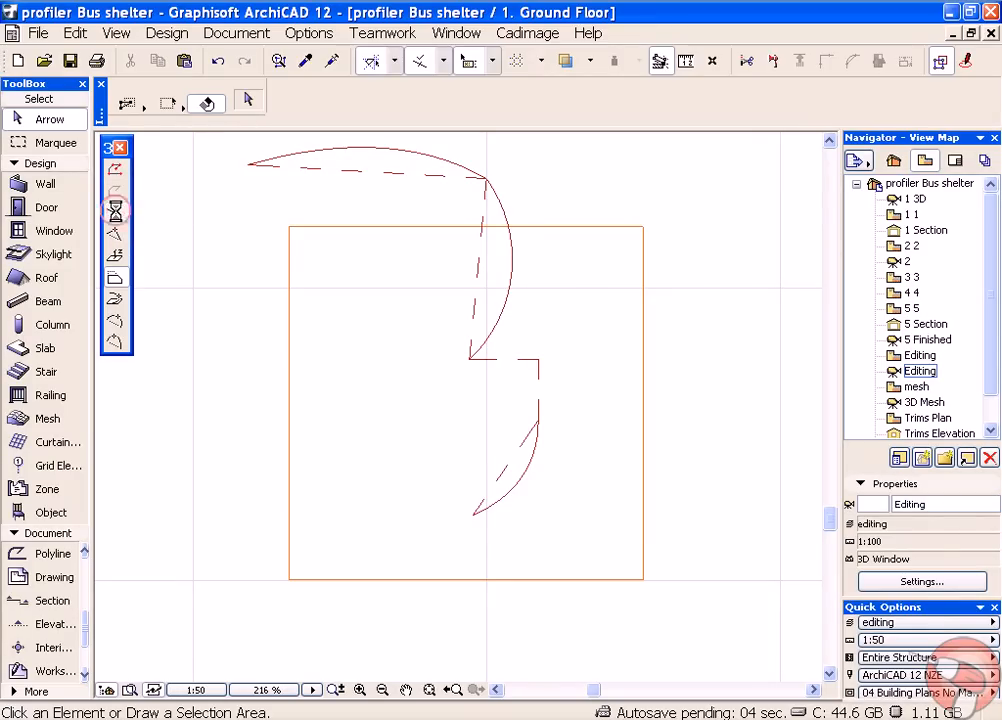
mouse_move(200, 210)
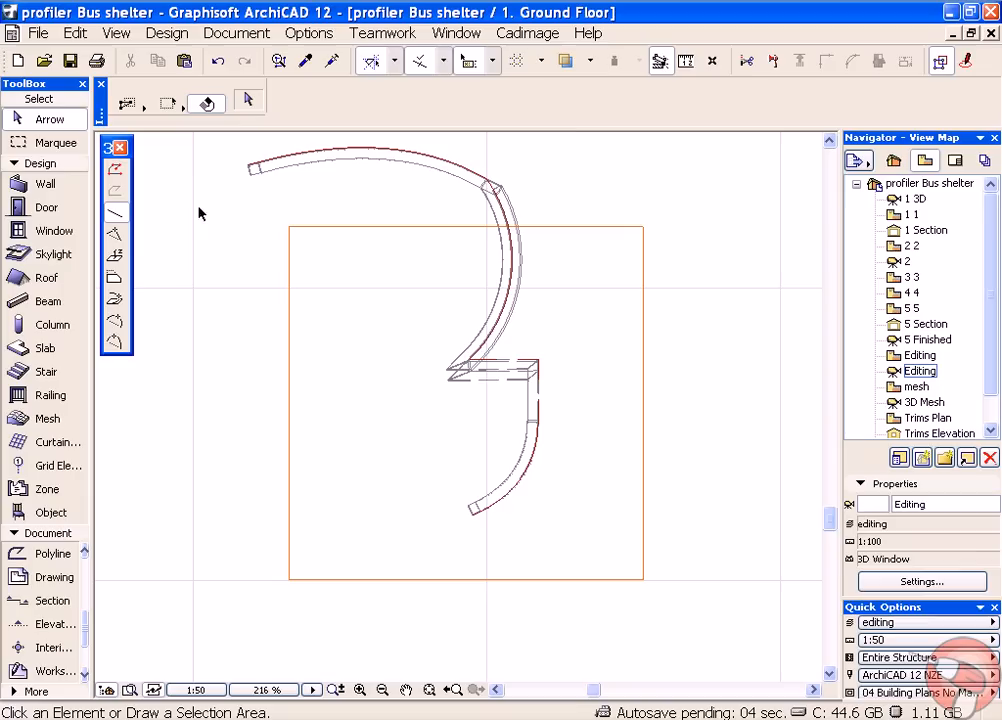
mouse_move(490, 199)
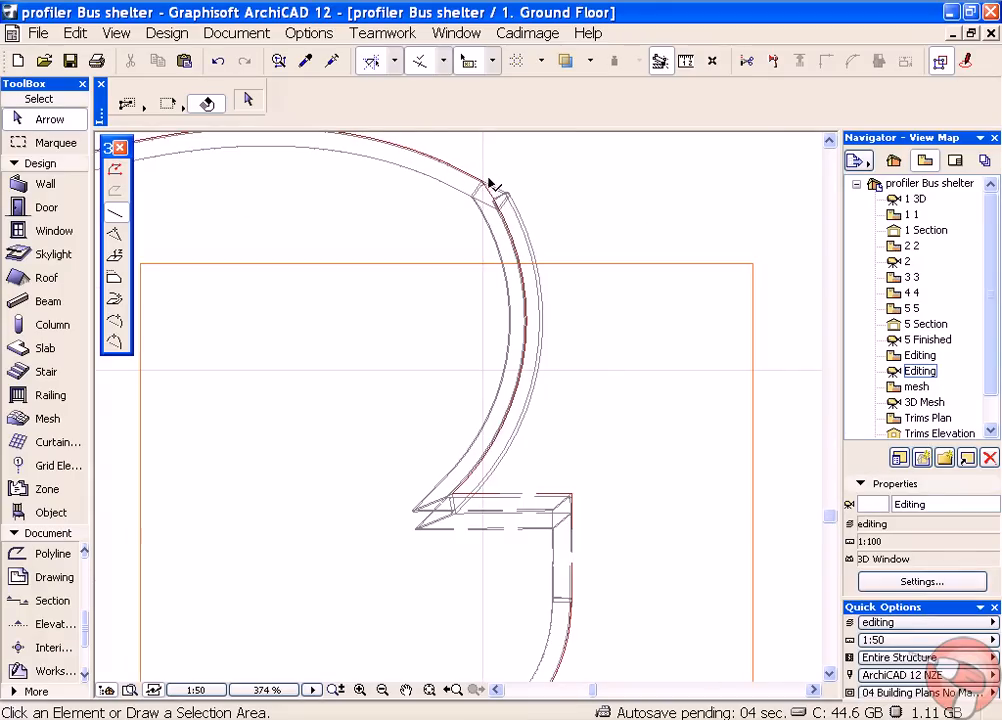
Zoom the plan to inspect the channel's double-line outline
scroll(down, 3)
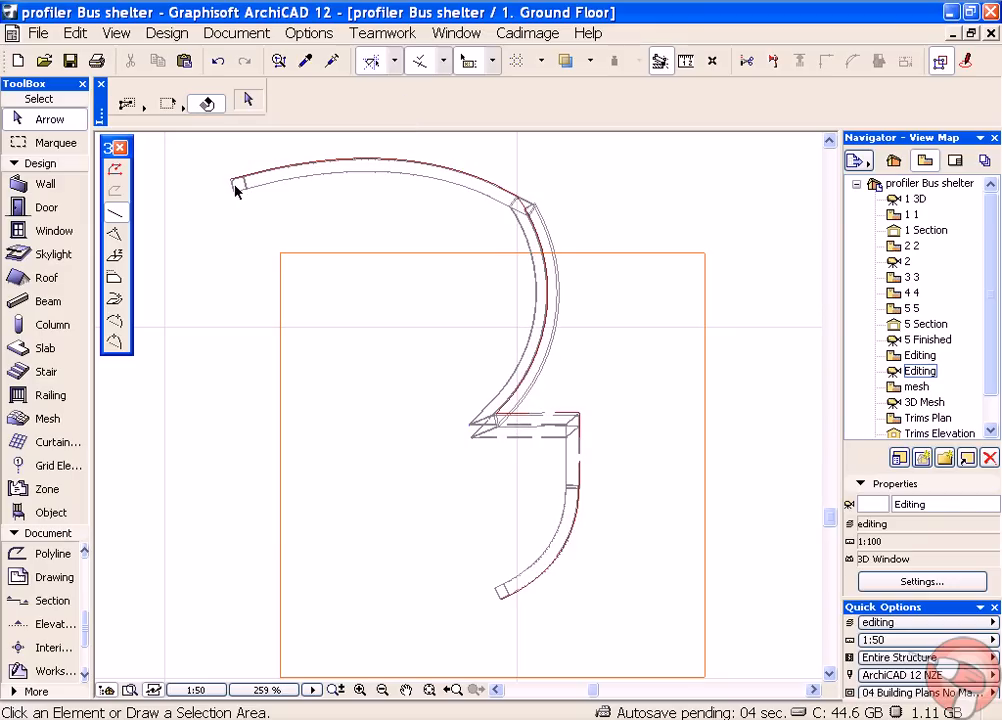
mouse_move(117, 235)
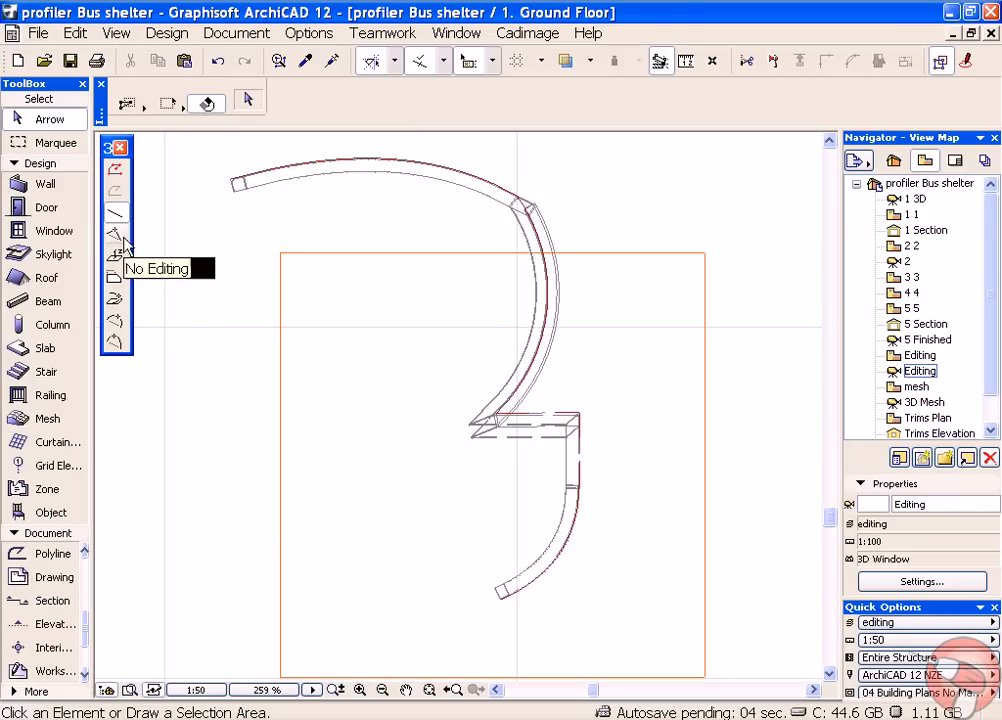
mouse_move(392, 175)
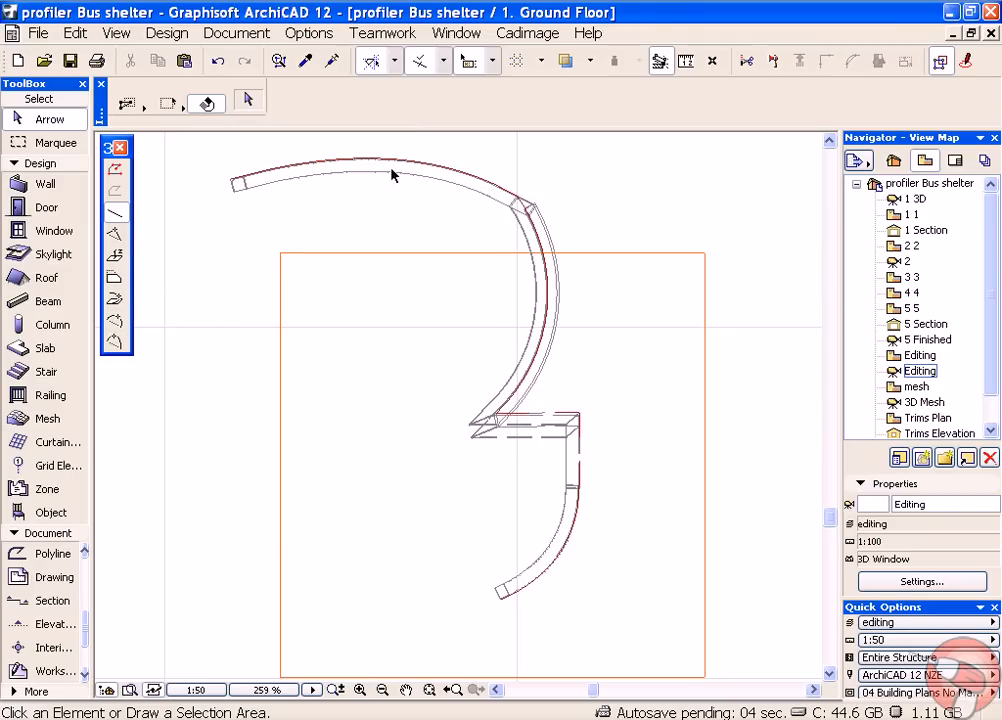